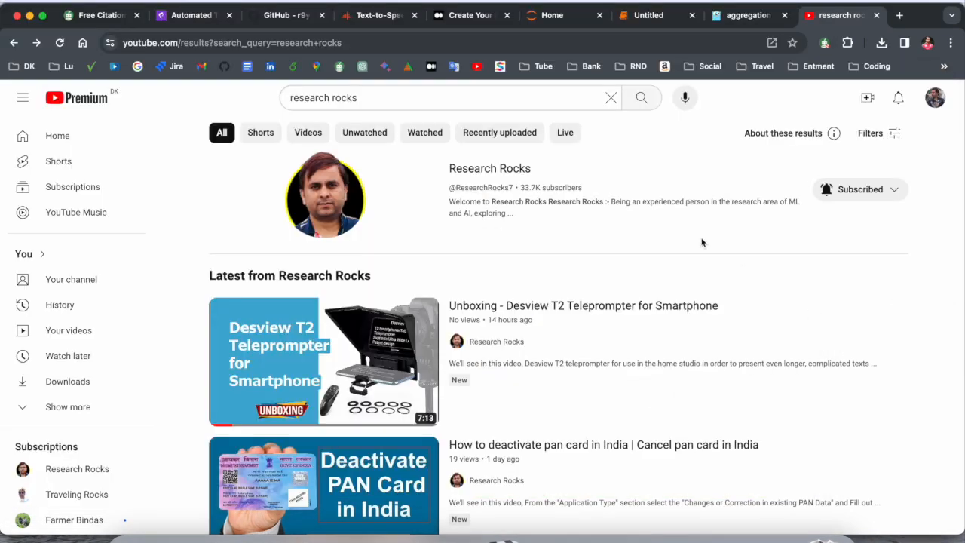
Open the Research Rocks channel page from the YouTube search results.
{"action": "left_click", "coordinate": [489, 169]}
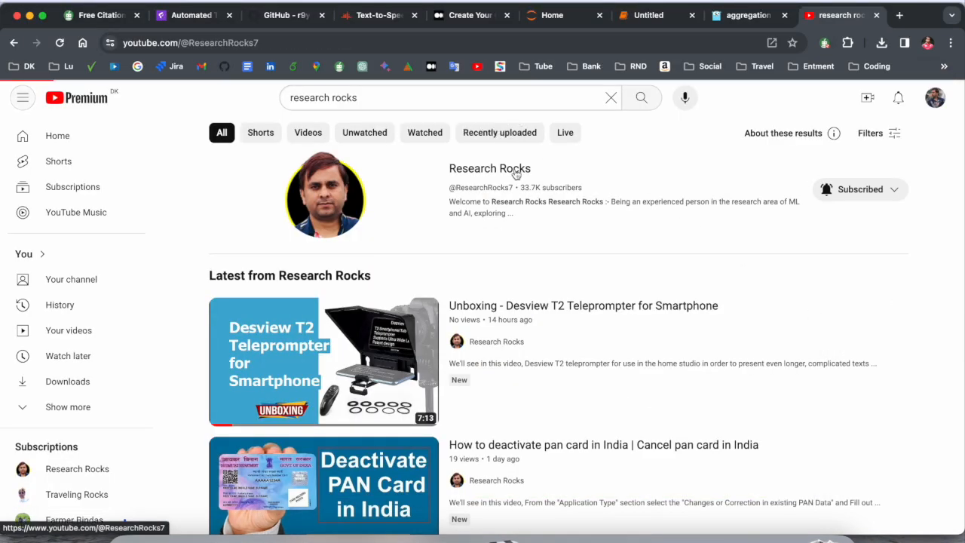
{"action": "left_click", "coordinate": [488, 167]}
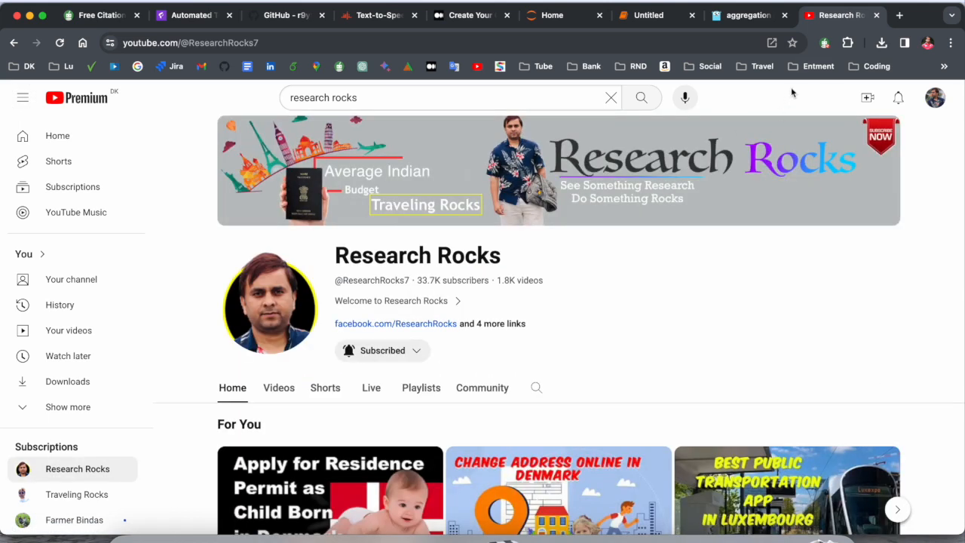
Go to the LinkedIn profile in a new tab and bring up the Me account menu.
{"action": "left_click", "coordinate": [899, 15]}
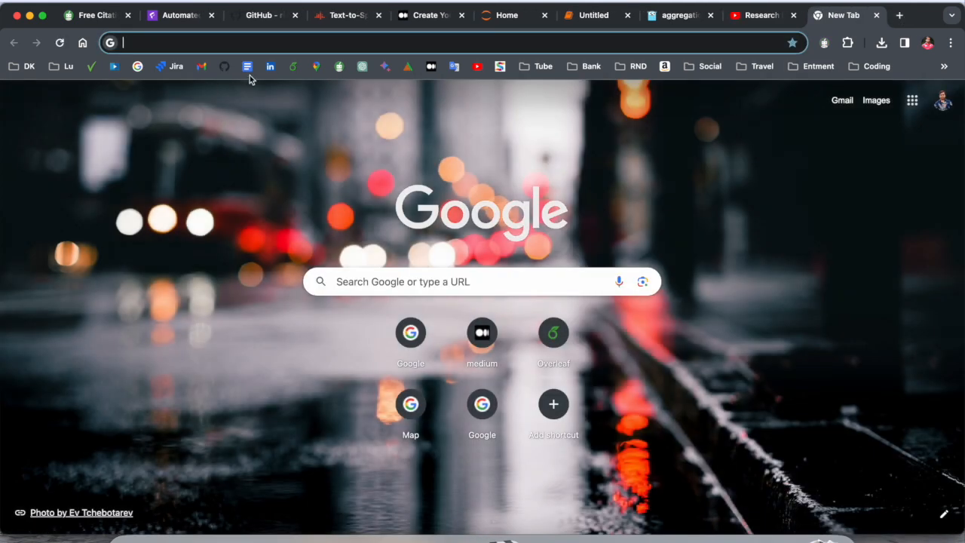
{"action": "left_click", "coordinate": [270, 66]}
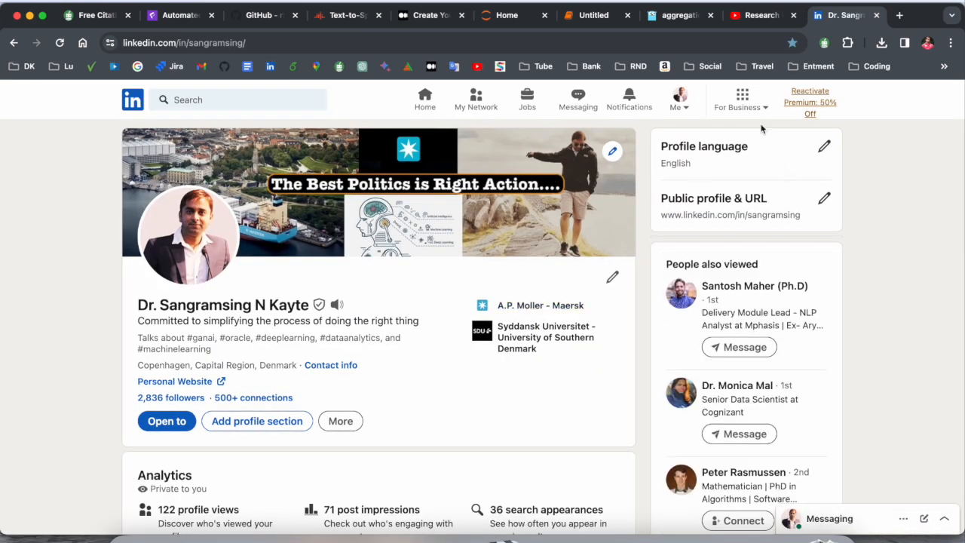
{"action": "left_click", "coordinate": [678, 93]}
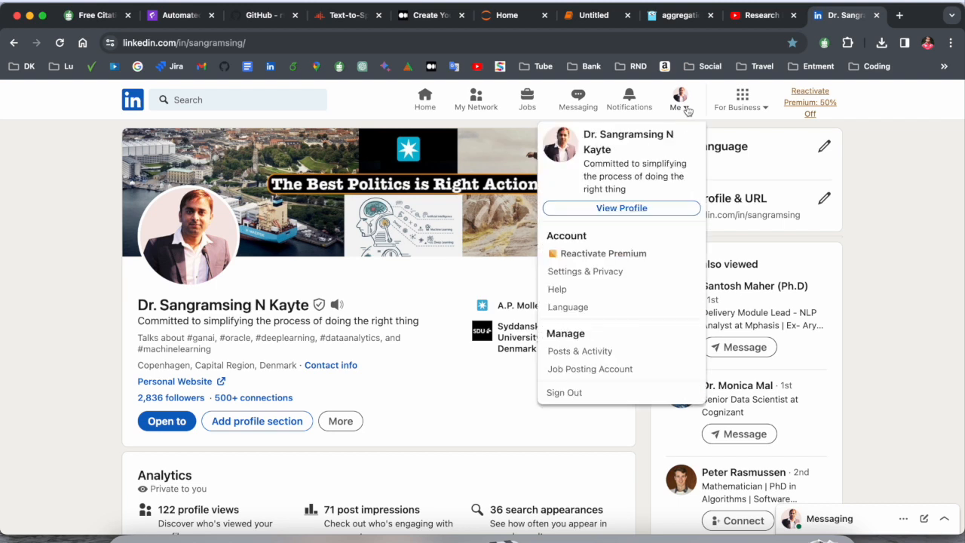
{"action": "mouse_move", "coordinate": [594, 240]}
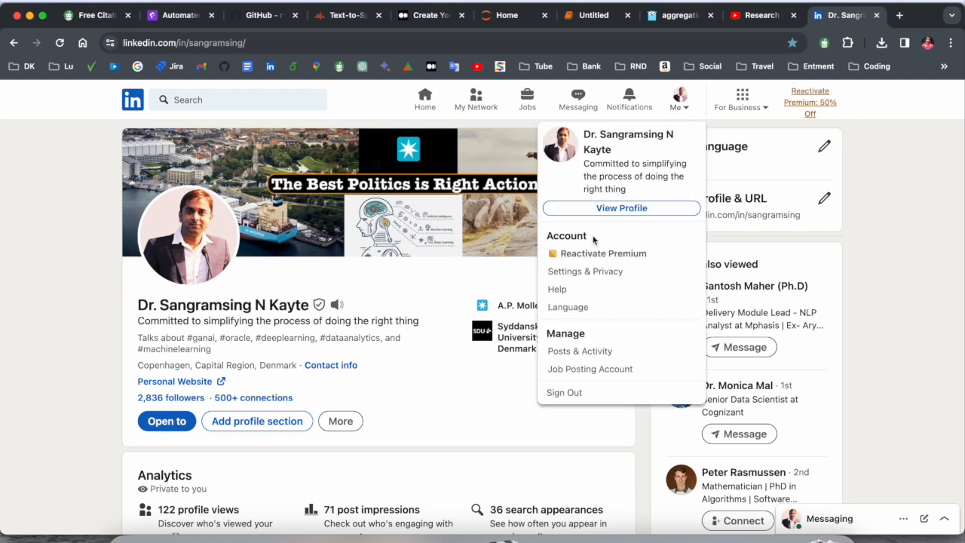
Reach Job seeking preferences under Settings & Privacy > Data privacy.
{"action": "left_click", "coordinate": [585, 272]}
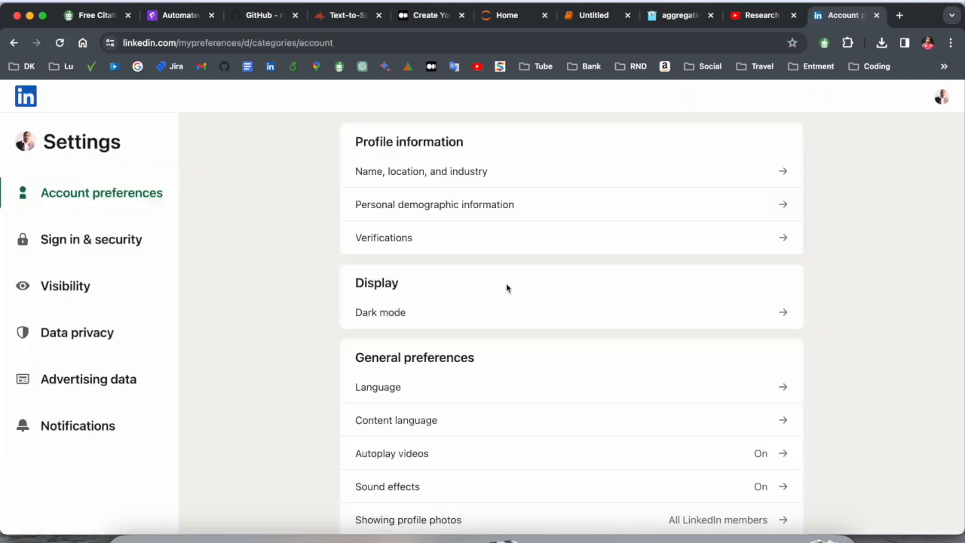
{"action": "scroll", "scroll_direction": "down", "scroll_amount": 3}
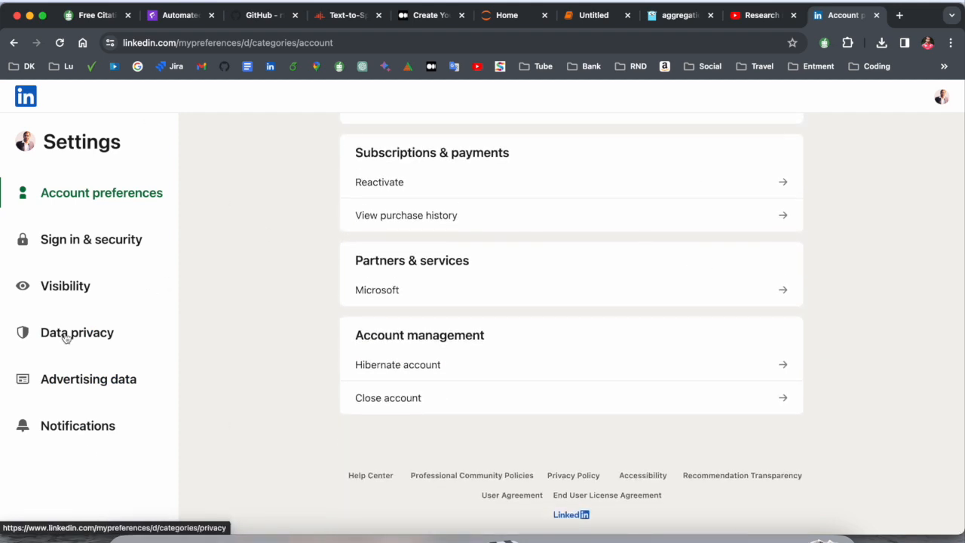
{"action": "left_click", "coordinate": [77, 333]}
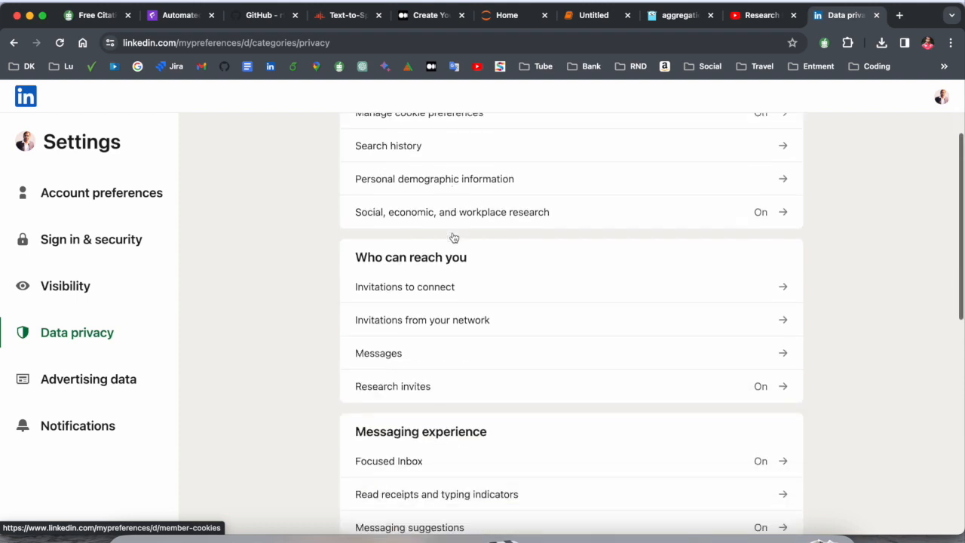
{"action": "scroll", "scroll_direction": "down", "scroll_amount": 3}
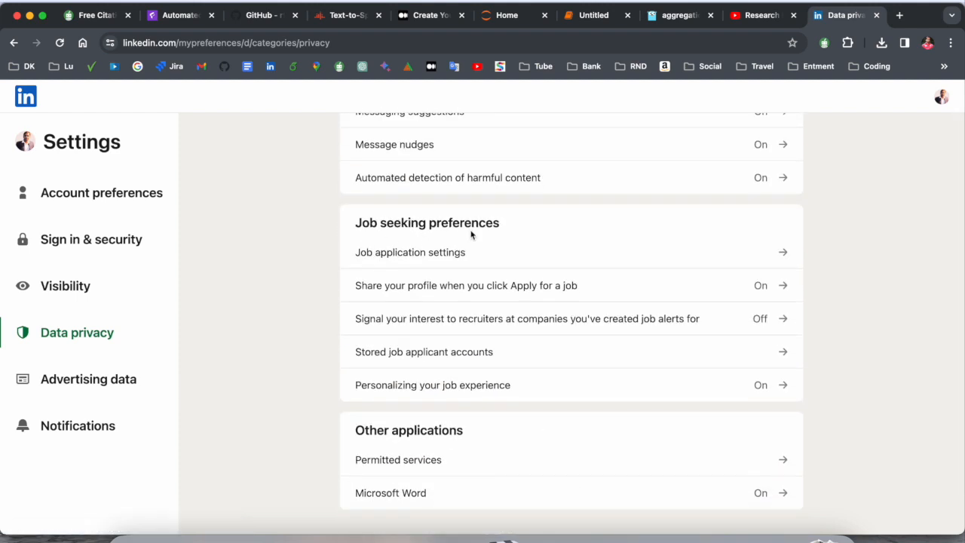
{"action": "mouse_move", "coordinate": [400, 255]}
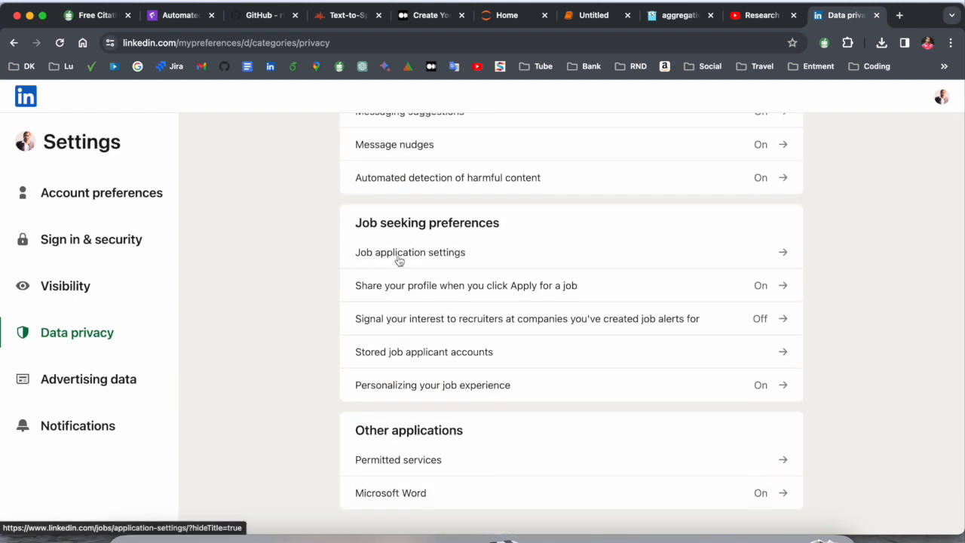
Delete the saved Sangramsing_CV.pdf resumes from Job application settings and dismiss the notification.
{"action": "left_click", "coordinate": [410, 251]}
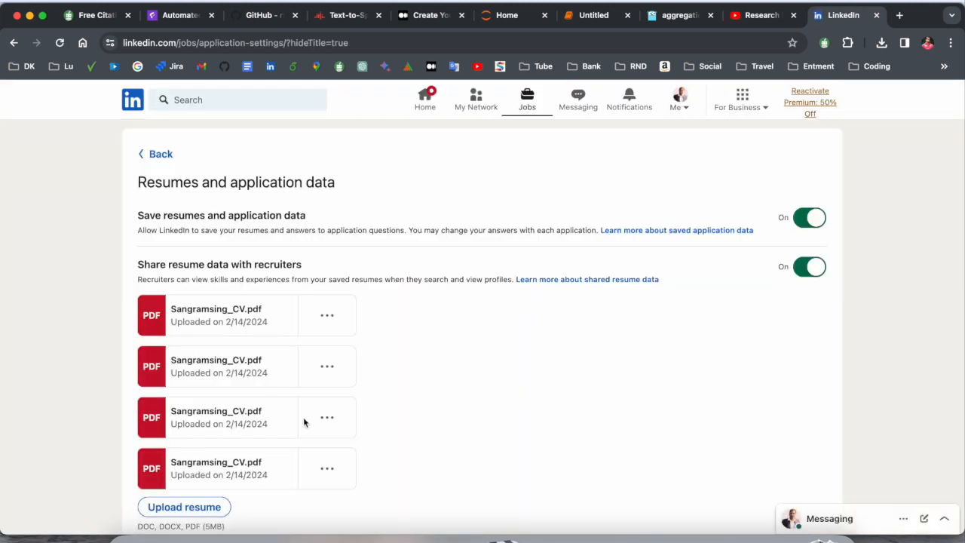
{"action": "scroll", "scroll_direction": "down", "scroll_amount": 3}
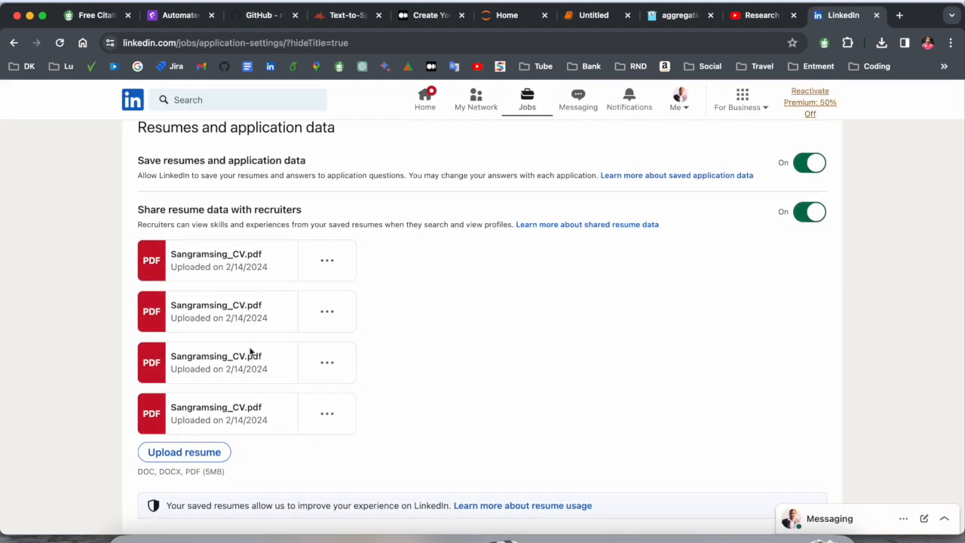
{"action": "mouse_move", "coordinate": [327, 294]}
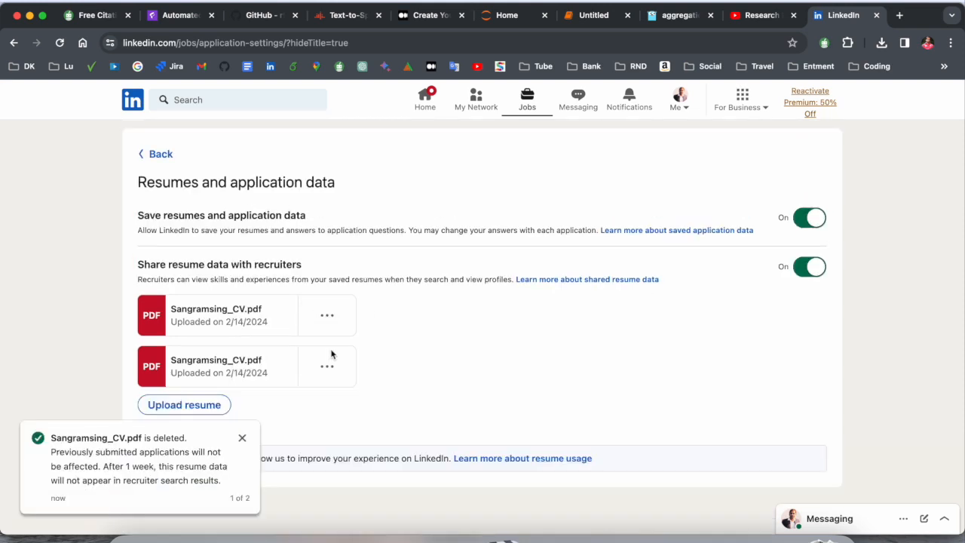
{"action": "left_click", "coordinate": [326, 366]}
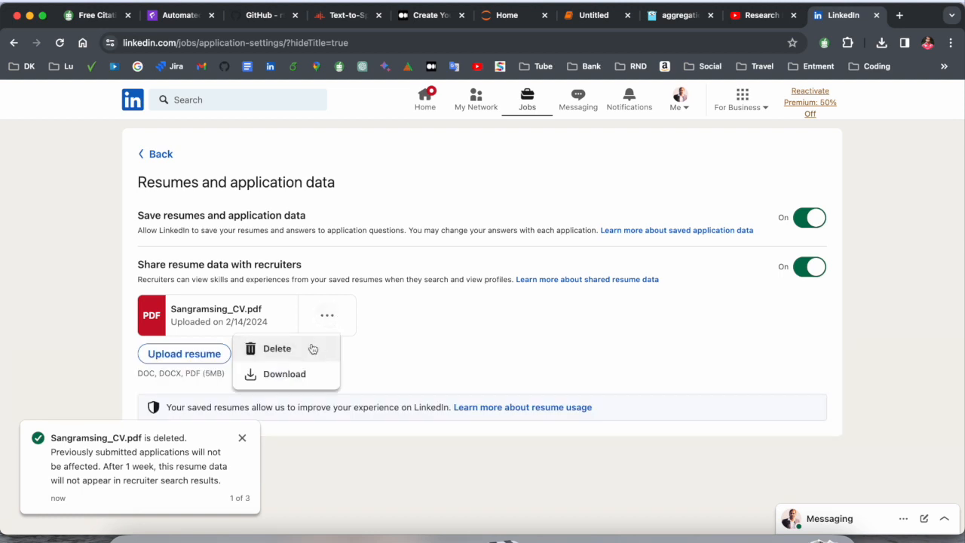
{"action": "left_click", "coordinate": [277, 349]}
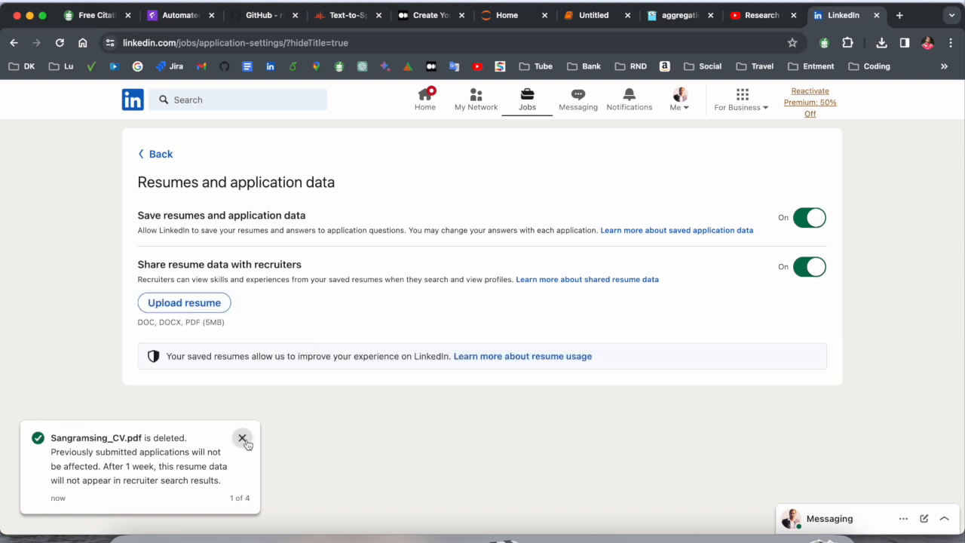
{"action": "left_click", "coordinate": [242, 438]}
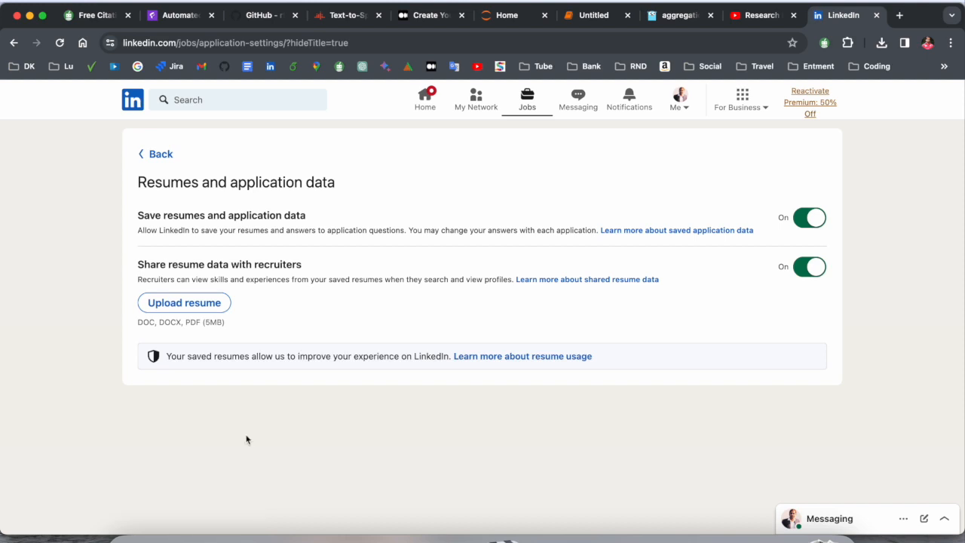
{"action": "mouse_move", "coordinate": [239, 386]}
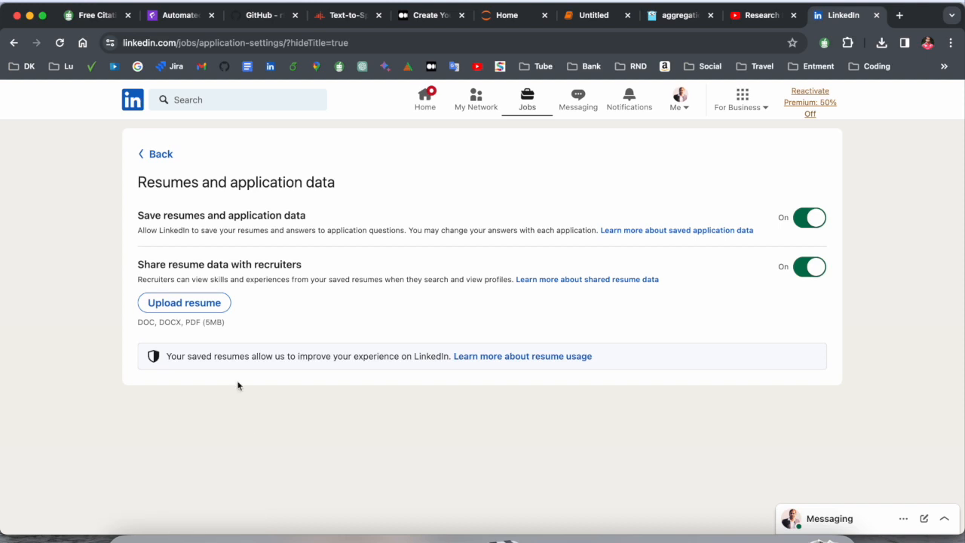
Start Upload resume so the file picker shows Downloads with Sangramsing_CV.pdf.
{"action": "left_click", "coordinate": [184, 302]}
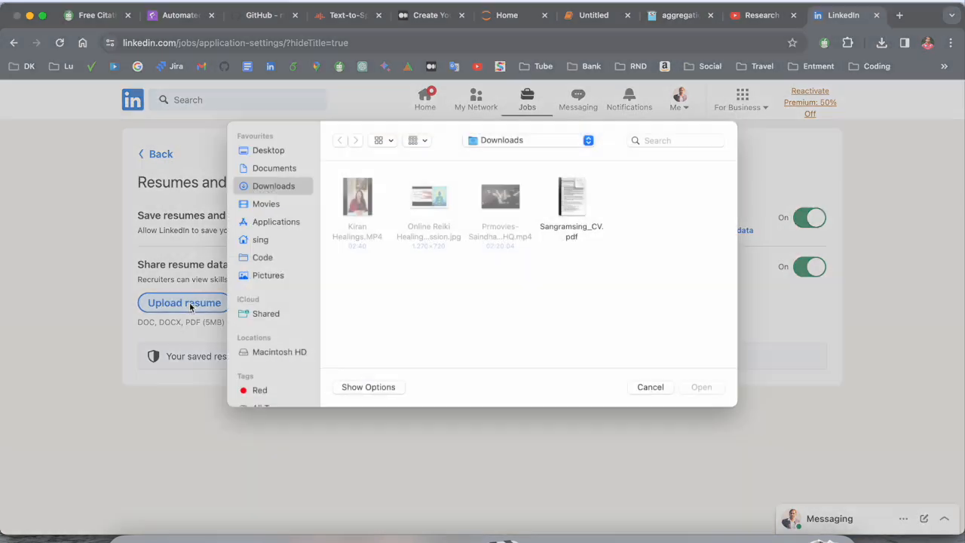